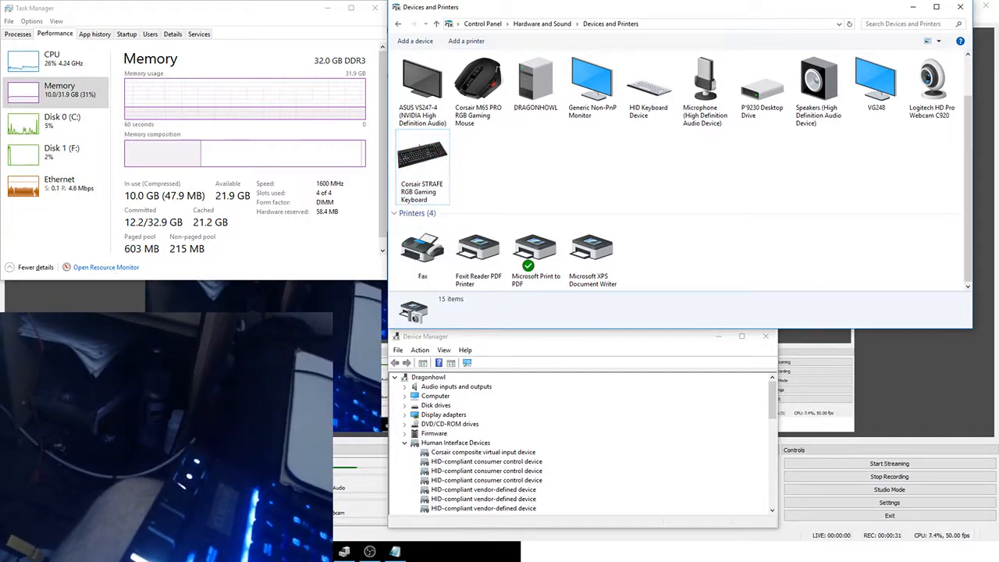
# Uninstall the first USB Composite Device under Universal Serial Bus controllers
pyautogui.scroll(-3)
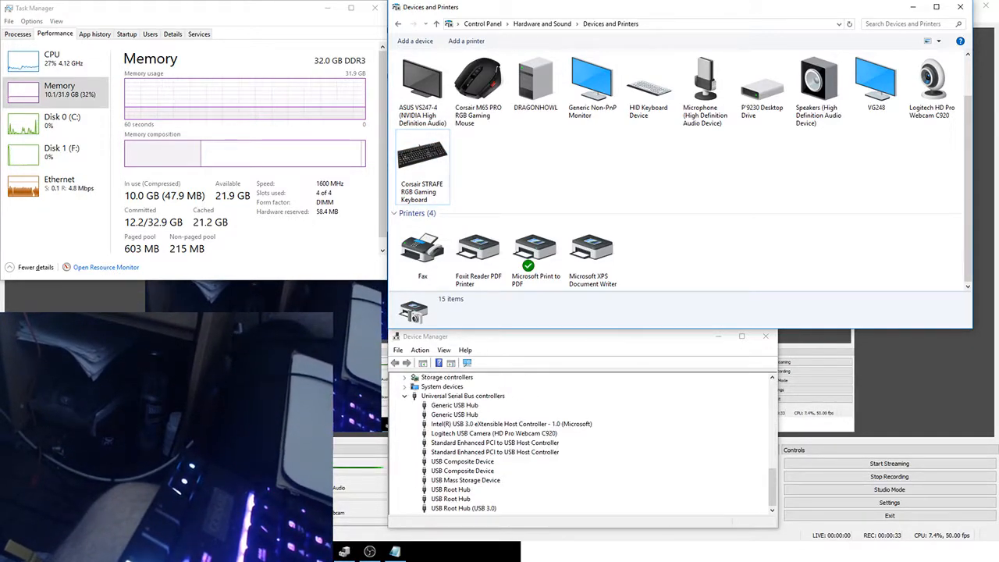
pyautogui.click(511, 362)
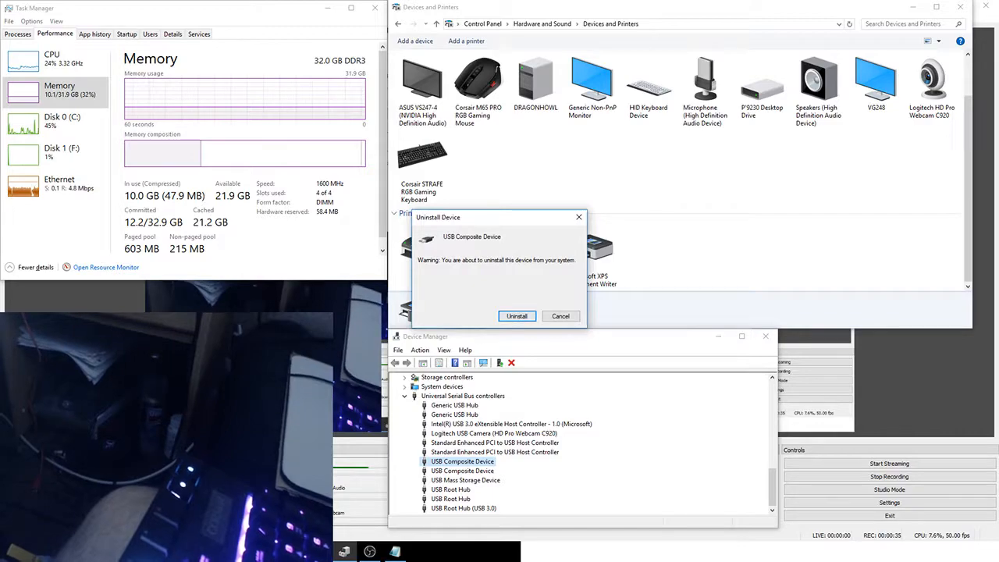
pyautogui.click(516, 316)
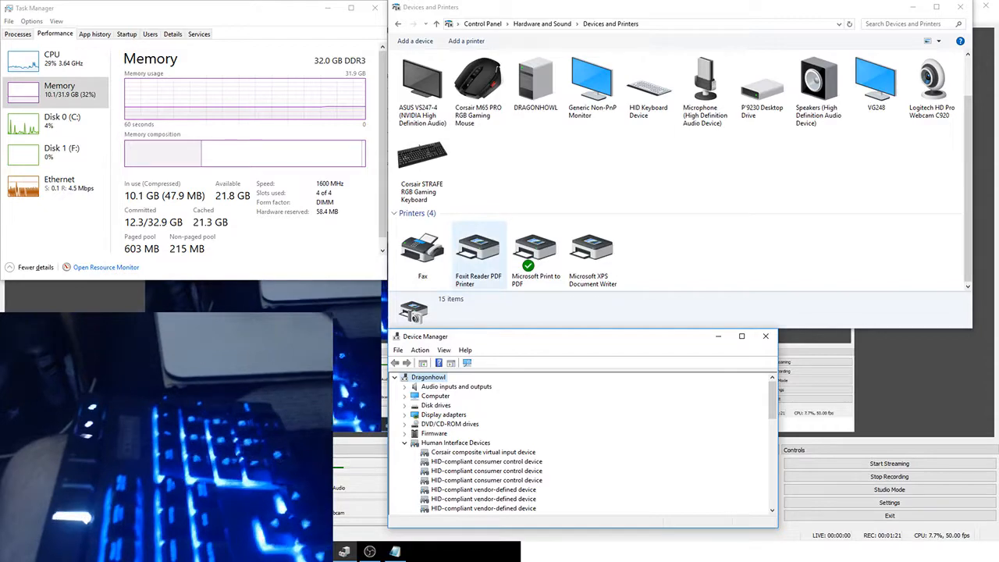
pyautogui.rightClick(478, 78)
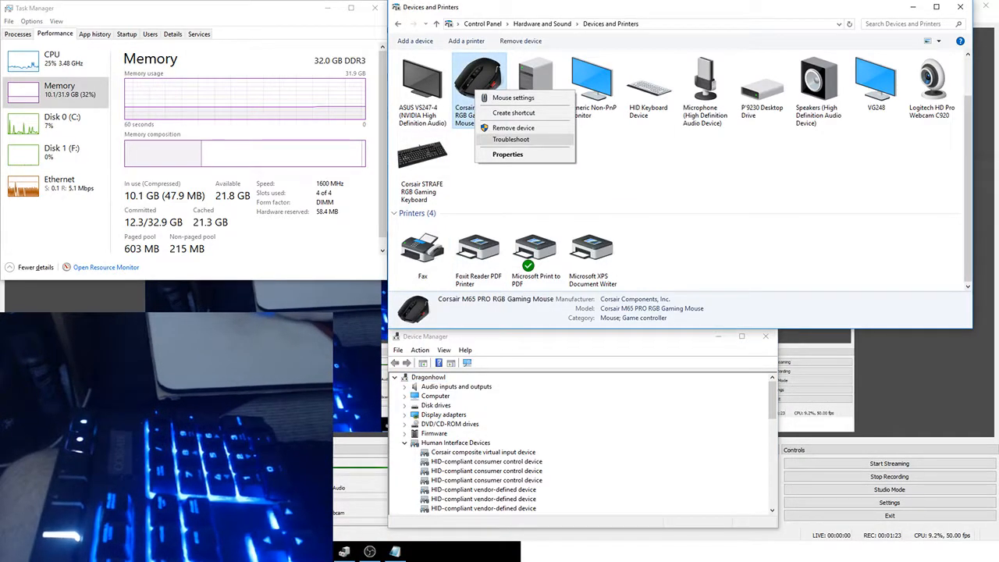
pyautogui.click(511, 139)
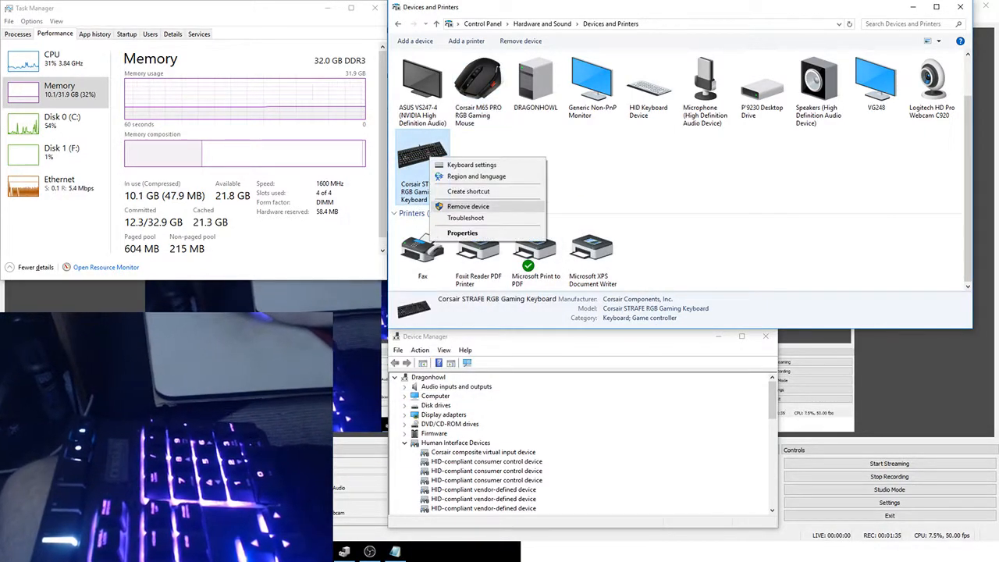
pyautogui.click(465, 217)
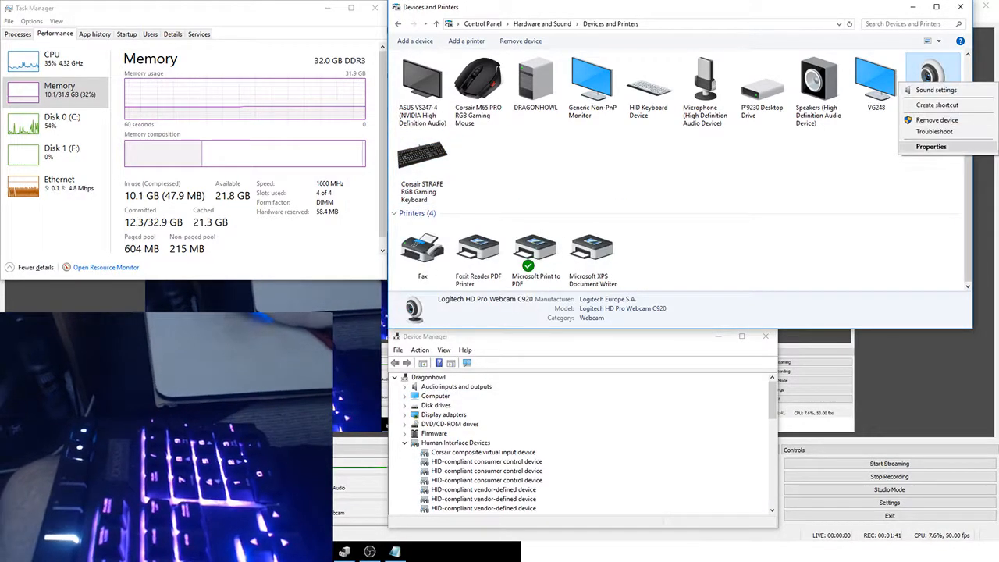
pyautogui.click(931, 146)
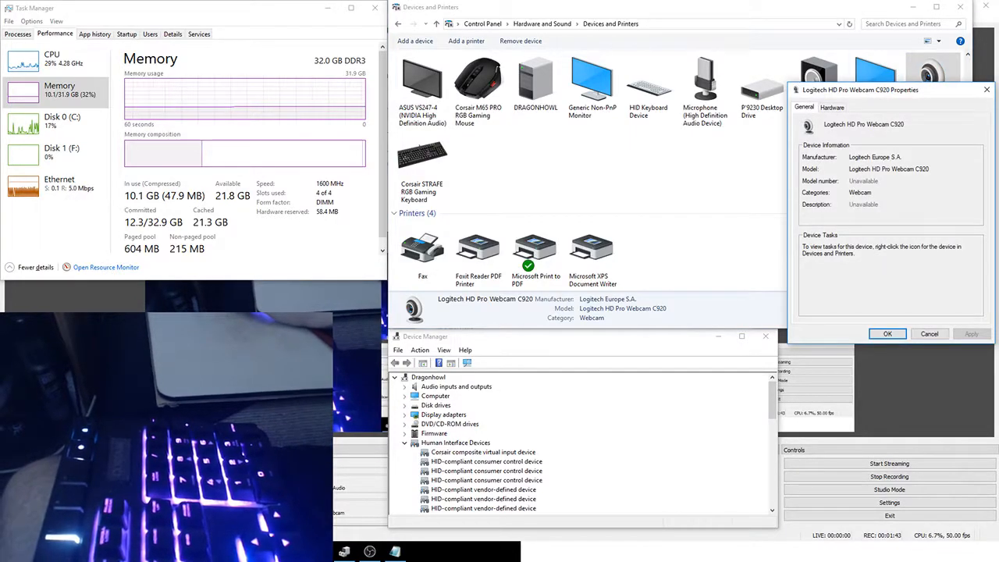
pyautogui.click(887, 334)
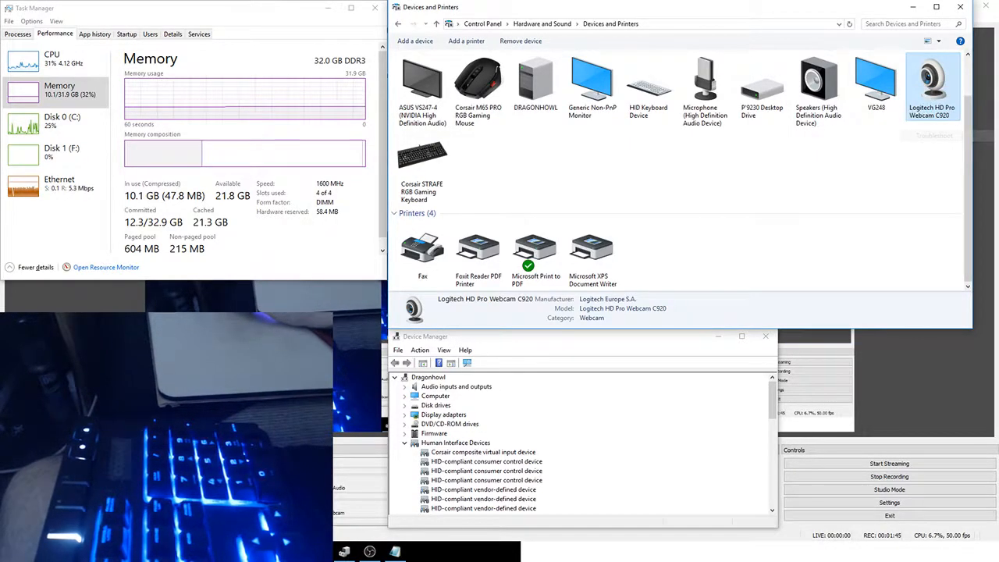
pyautogui.click(934, 135)
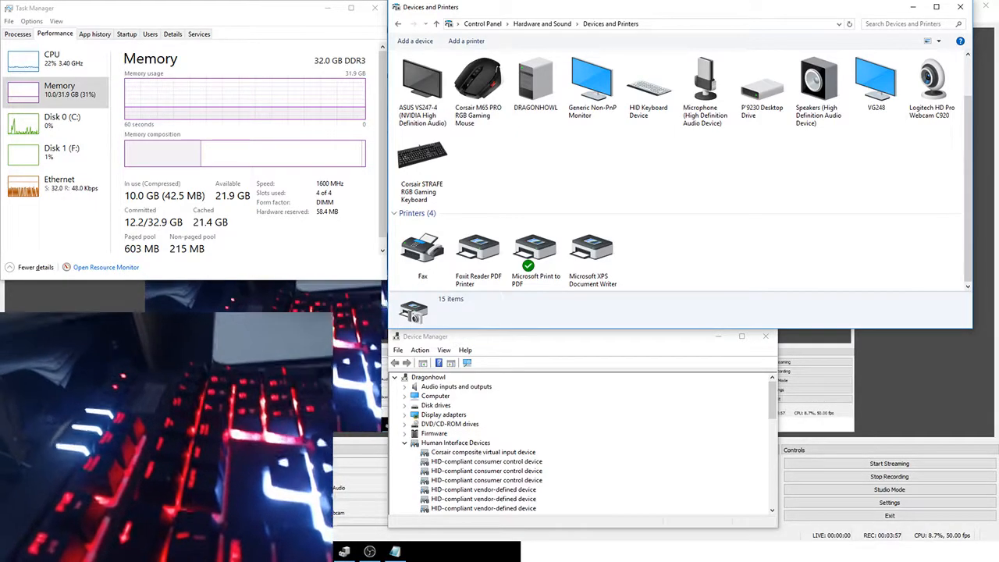
# Run the troubleshooter on the Corsair STRAFE keyboard and dismiss the USB 3.0 warning
pyautogui.rightClick(423, 148)
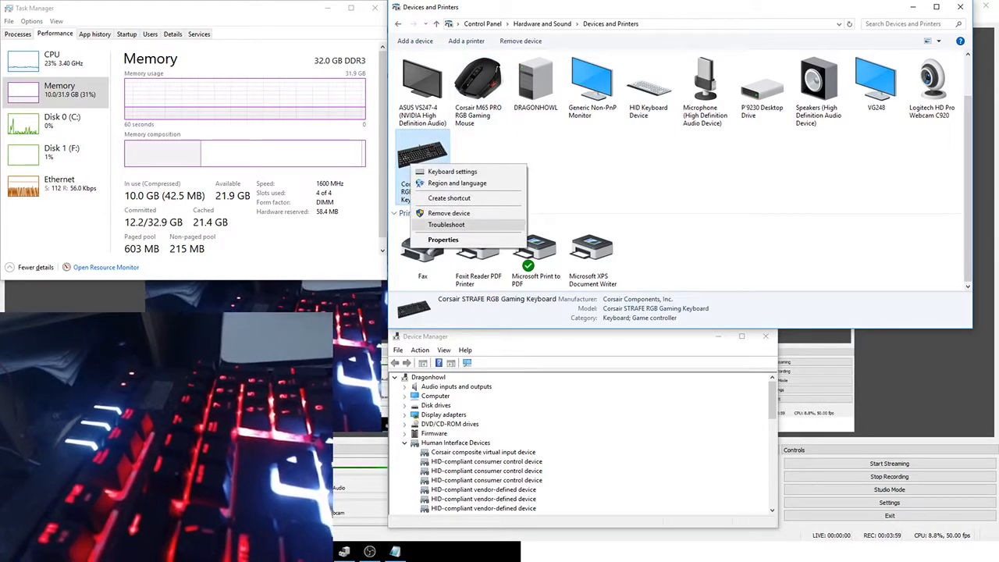
pyautogui.click(446, 224)
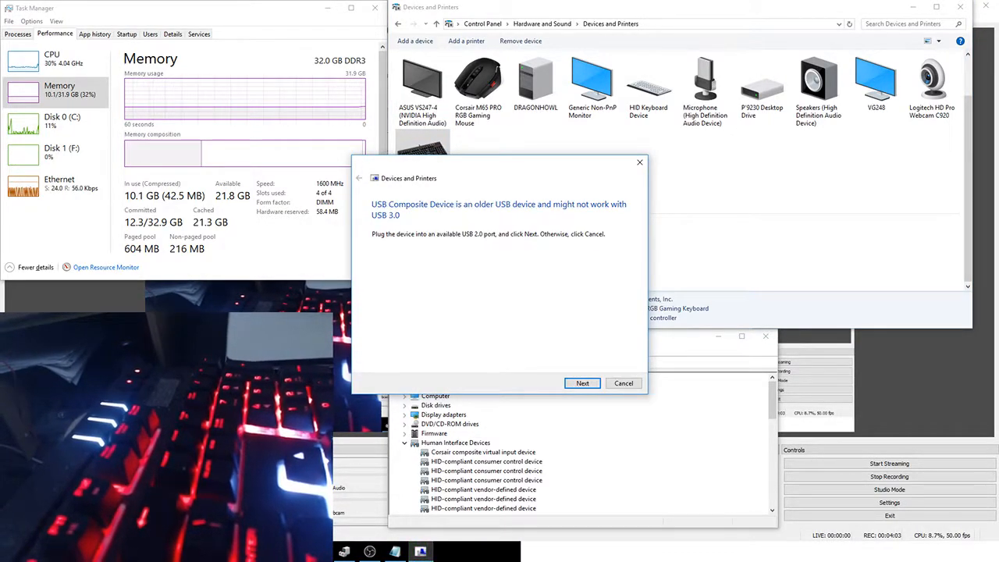
pyautogui.click(623, 382)
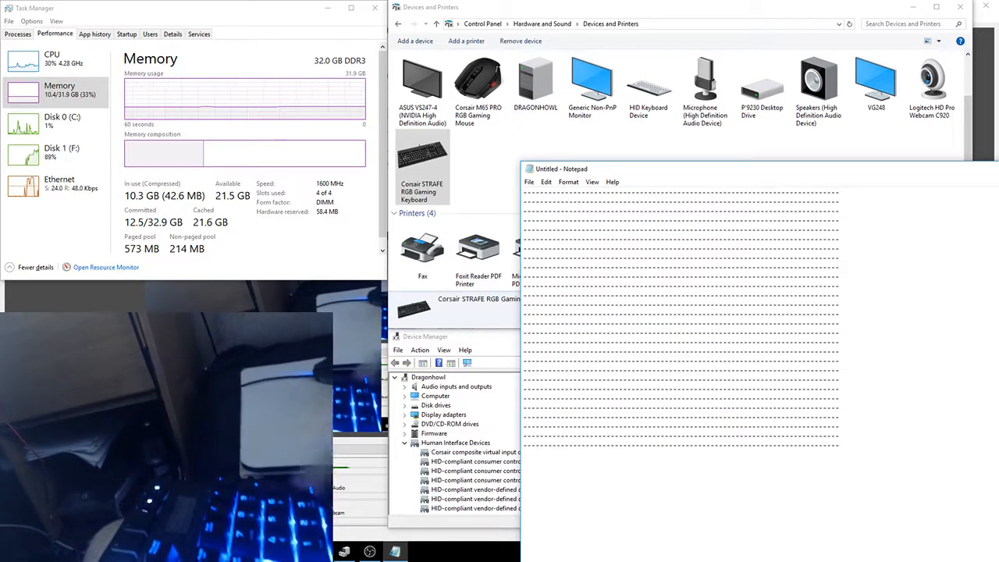
# Type numpad 5s ('555', then '55') into two dashed test lines
pyautogui.write('555')
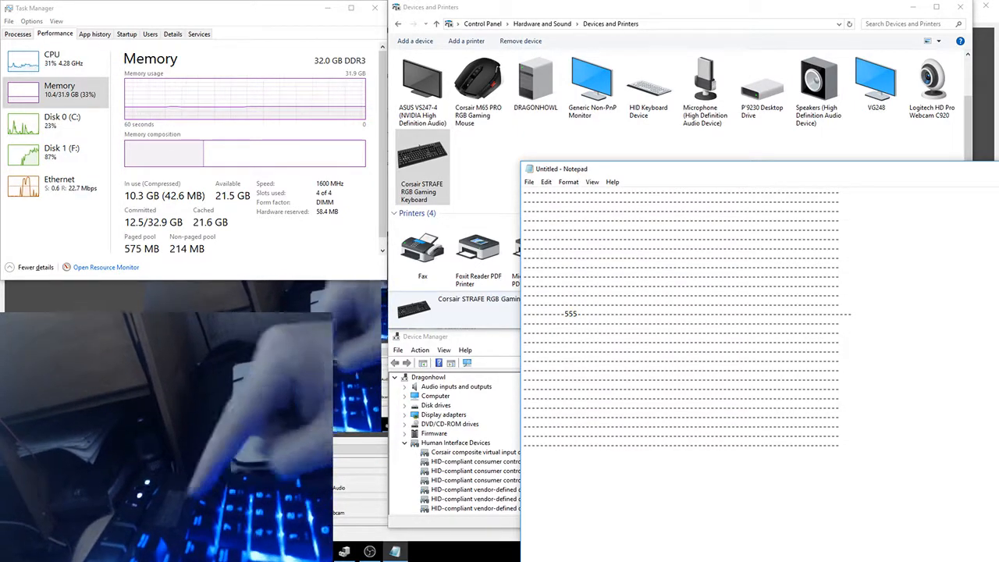
pyautogui.write('55')
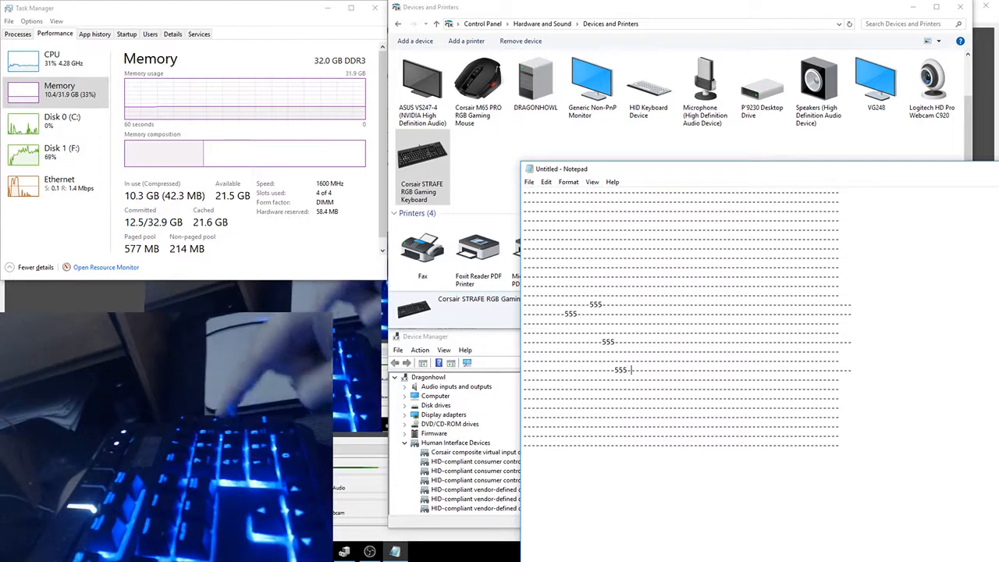
# Type '555', a '9' and '777' along the dashed lines to test numpad keys
pyautogui.write('555')
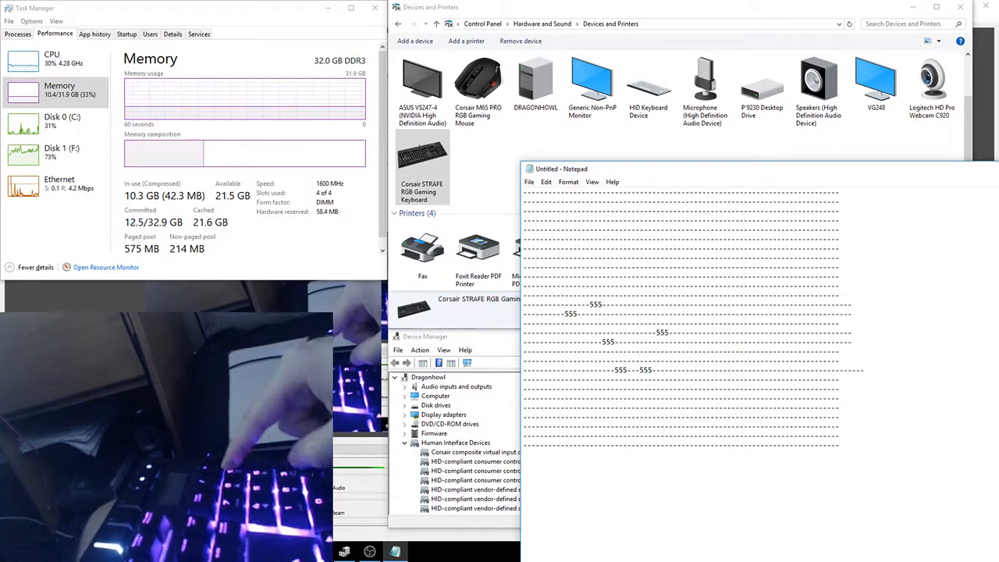
pyautogui.write('9')
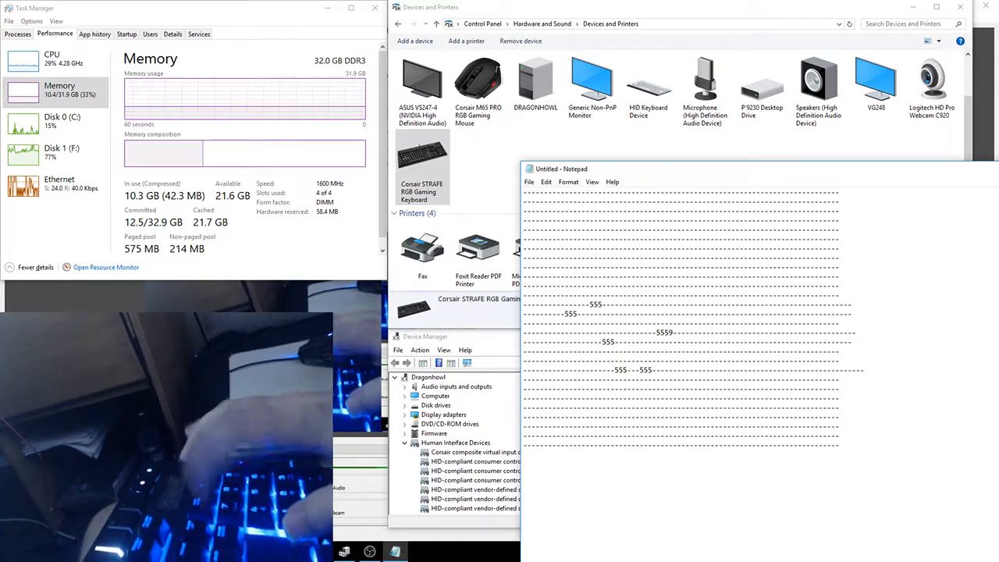
pyautogui.write('777')
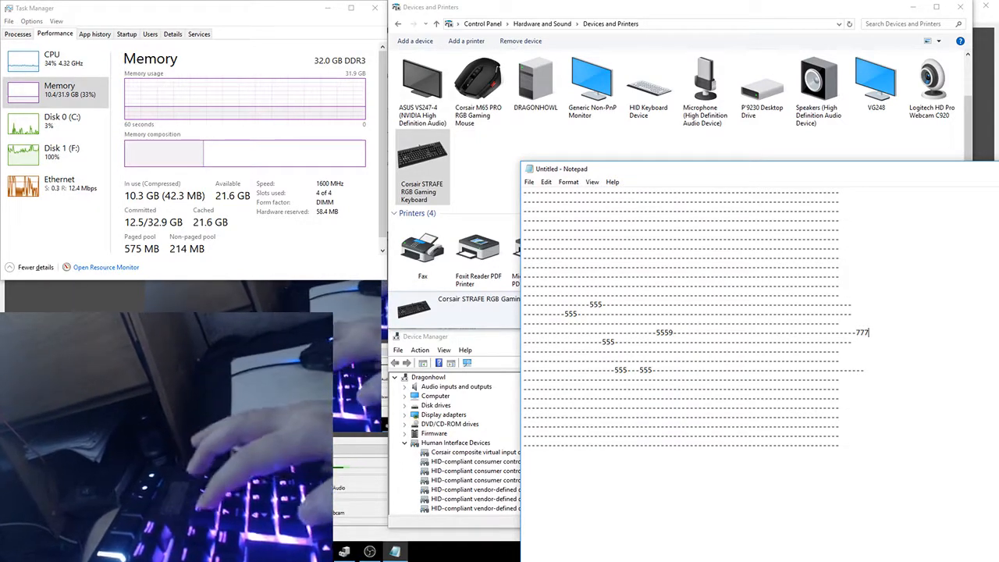